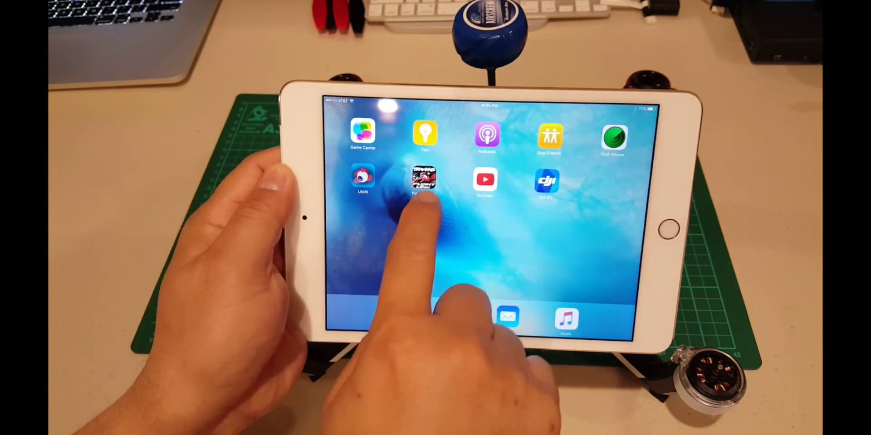
Launch the Traxxas Aton app so it connects to the powered-on Aton drone
click(424, 183)
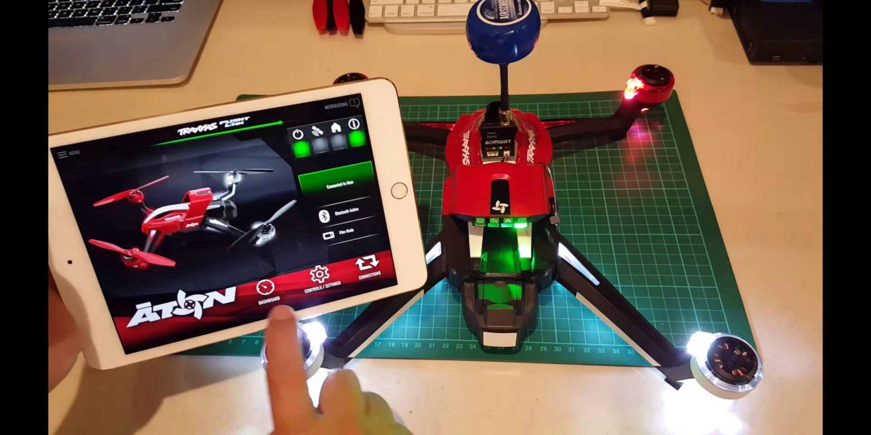
click(267, 291)
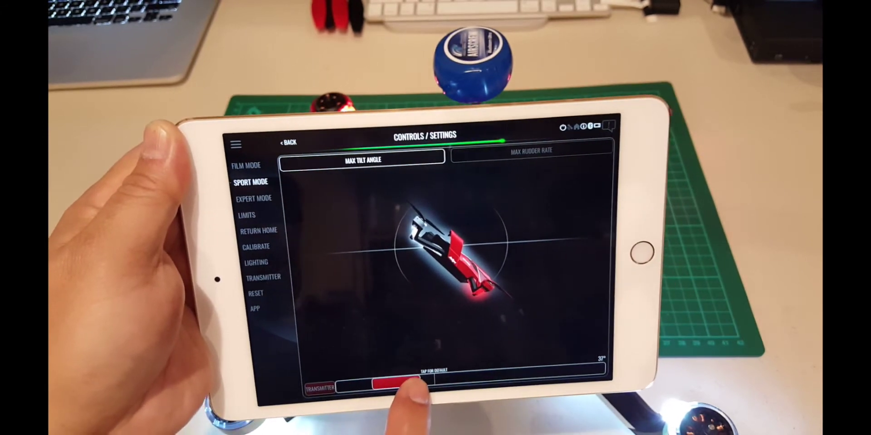
Raise Sport Mode's max tilt angle and set its max rudder rate to 63%
drag(383, 383, 522, 364)
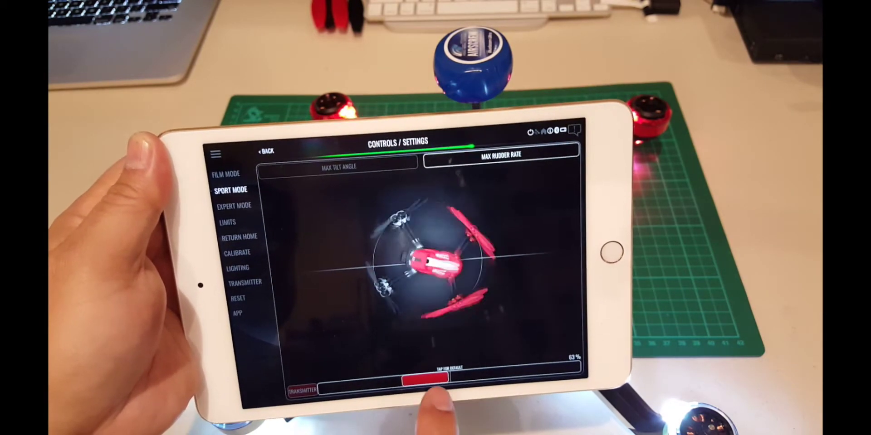
drag(439, 378, 522, 372)
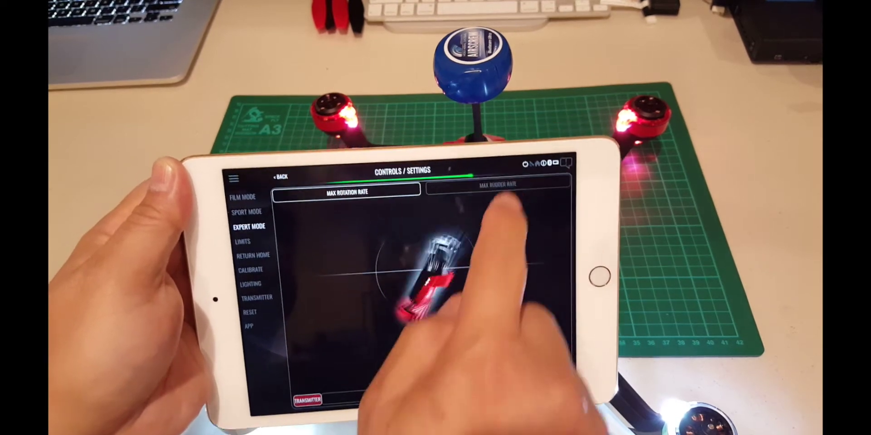
Show Expert Mode's maximum rudder rate limit
click(497, 195)
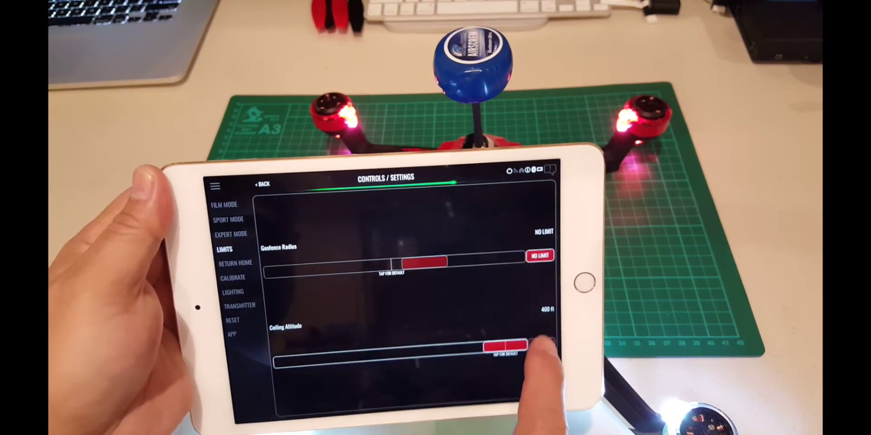
Cap the ceiling altitude at 400 ft, leaving the geofence radius at No Limit
click(529, 350)
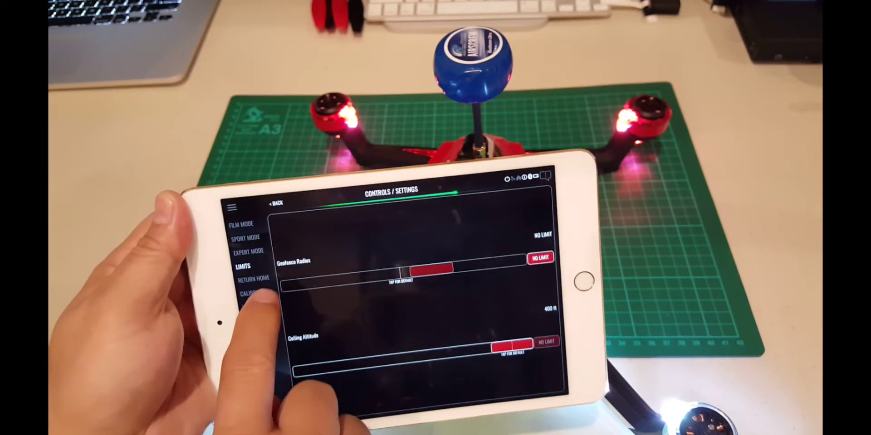
click(254, 282)
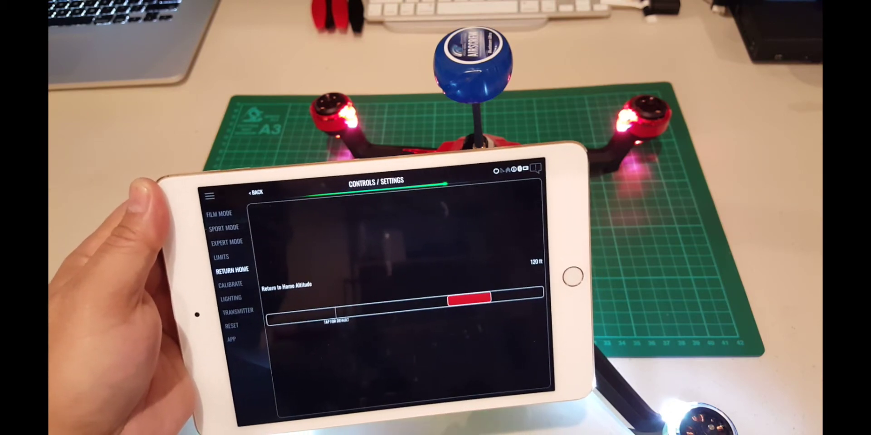
Set the return-to-home altitude to 125 ft
drag(469, 299, 481, 319)
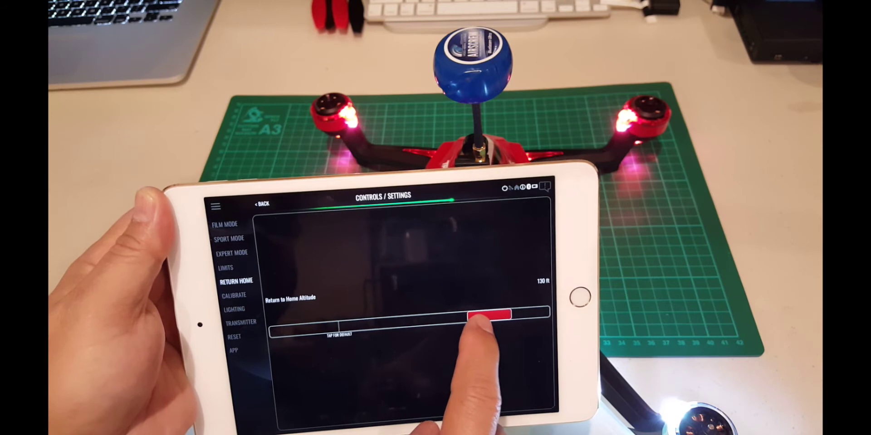
drag(495, 317, 472, 308)
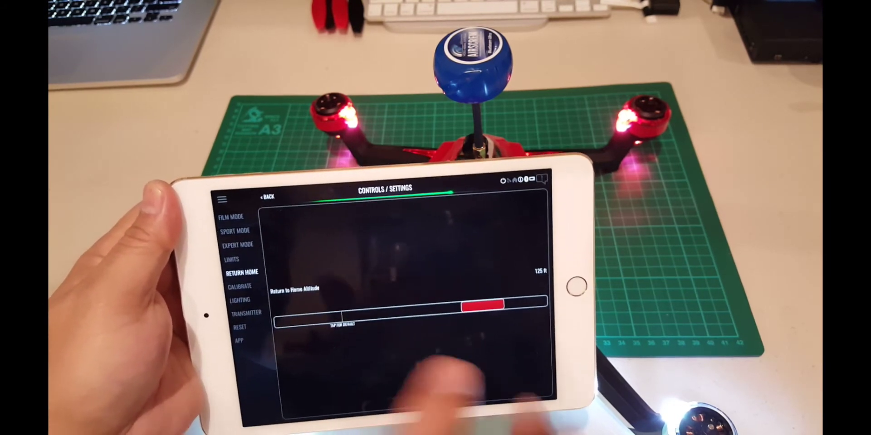
click(237, 286)
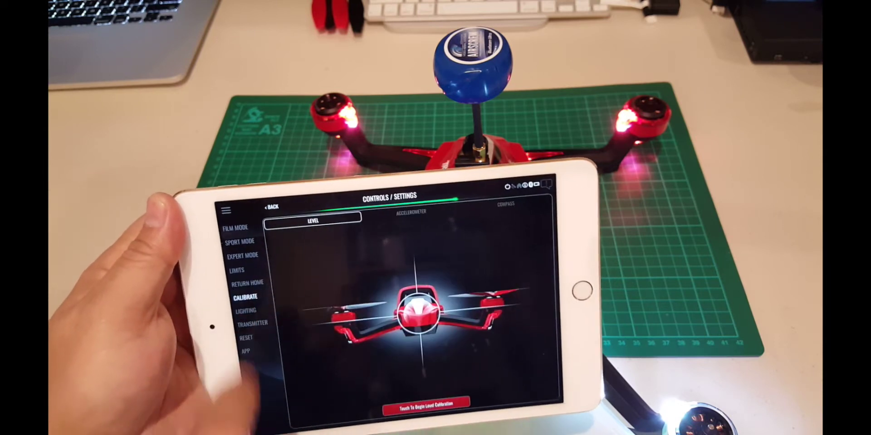